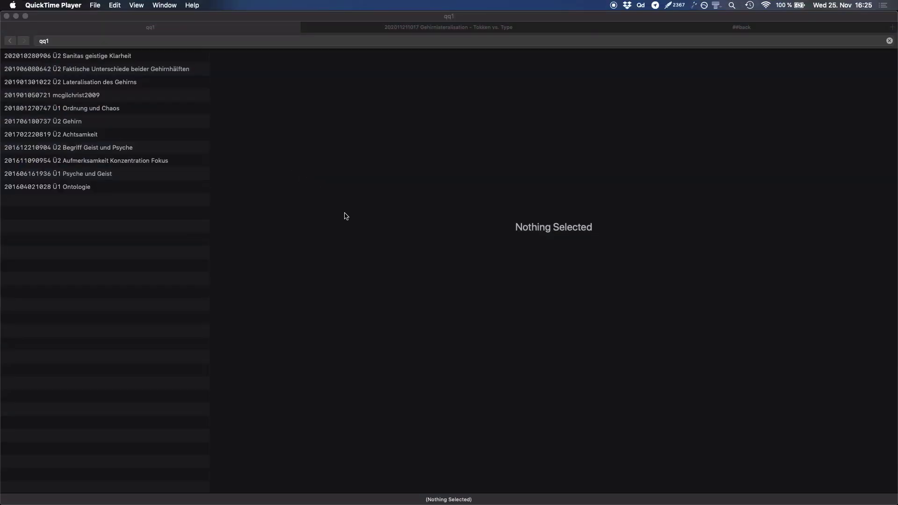
pyautogui.moveTo(352, 199)
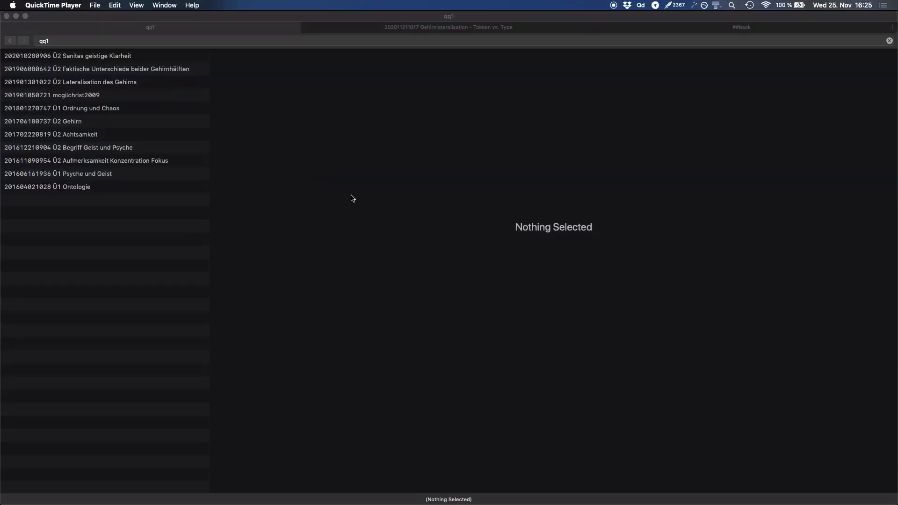
pyautogui.moveTo(189, 160)
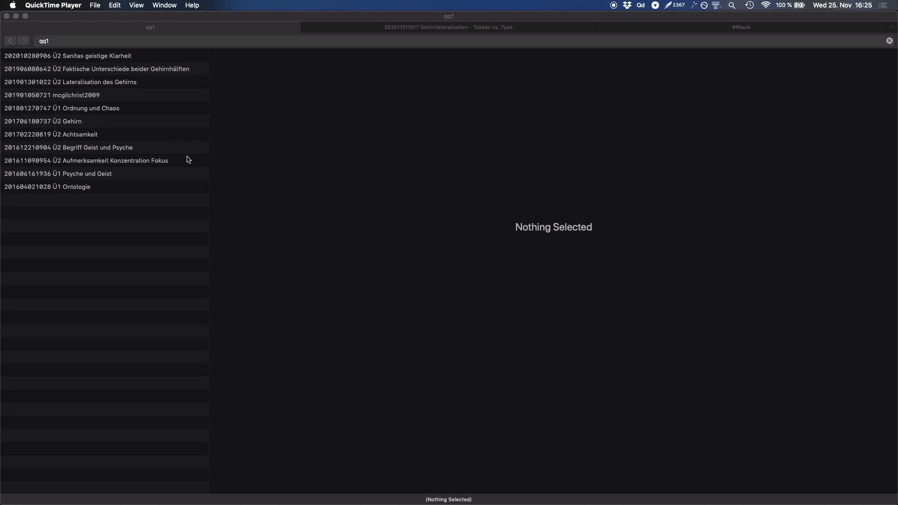
pyautogui.moveTo(639, 39)
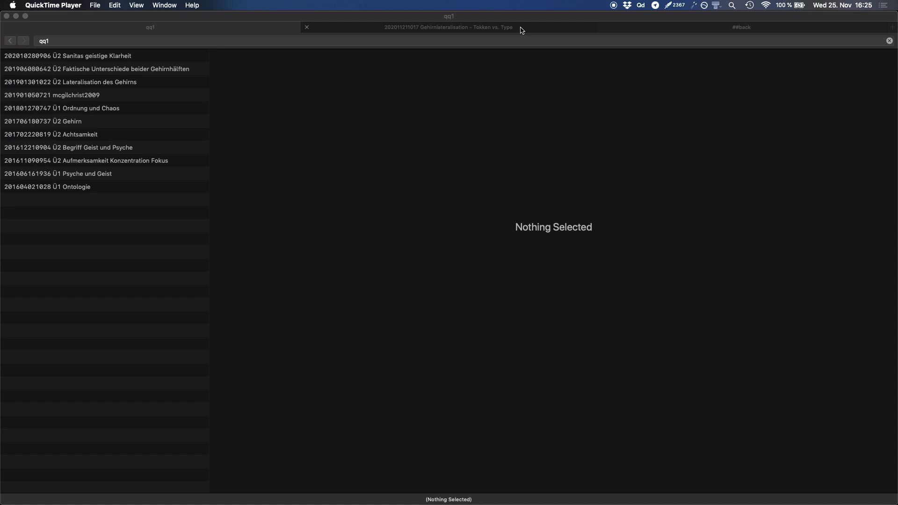
pyautogui.moveTo(306, 246)
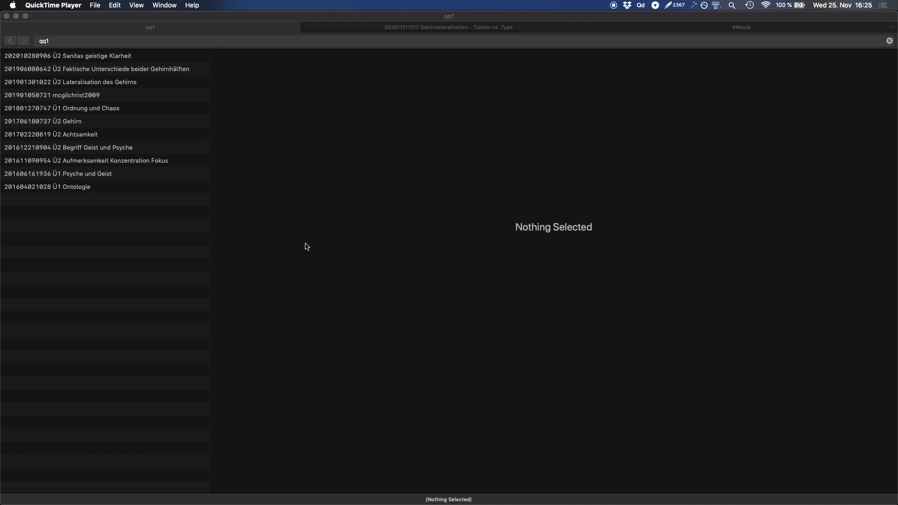
pyautogui.moveTo(107, 116)
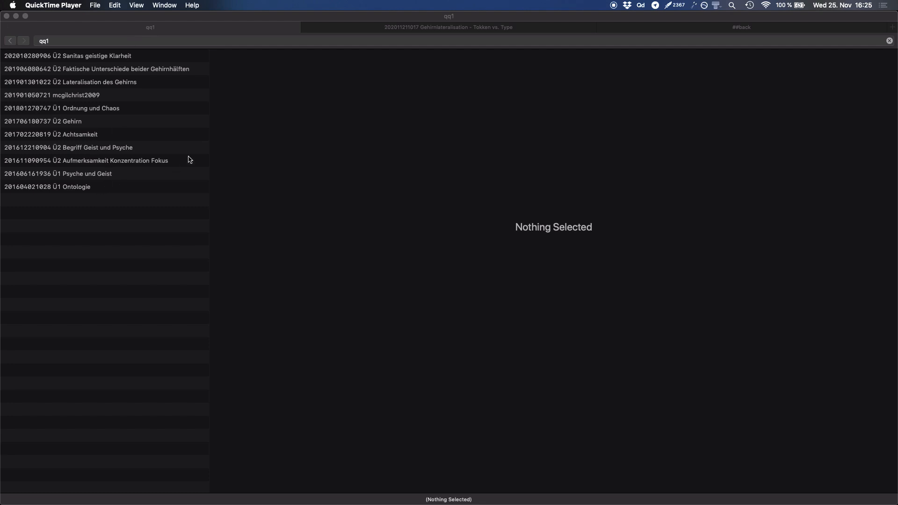
pyautogui.moveTo(177, 87)
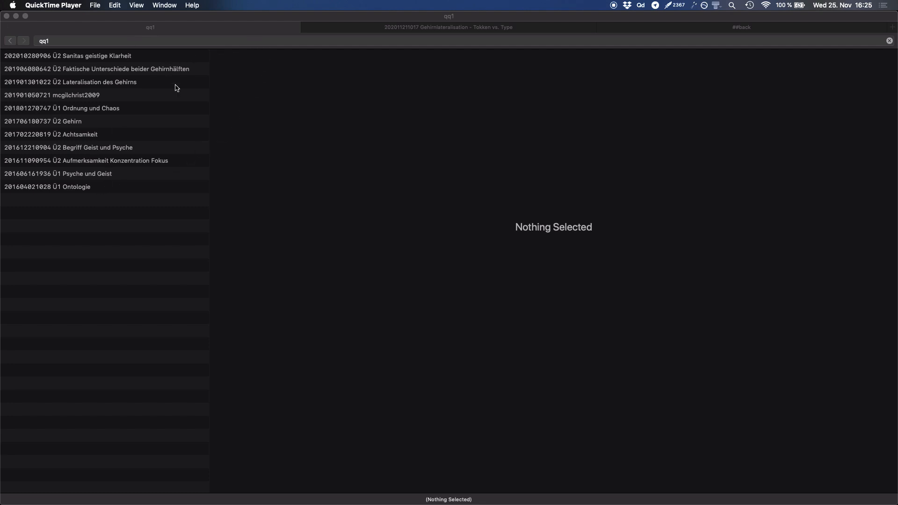
pyautogui.moveTo(254, 51)
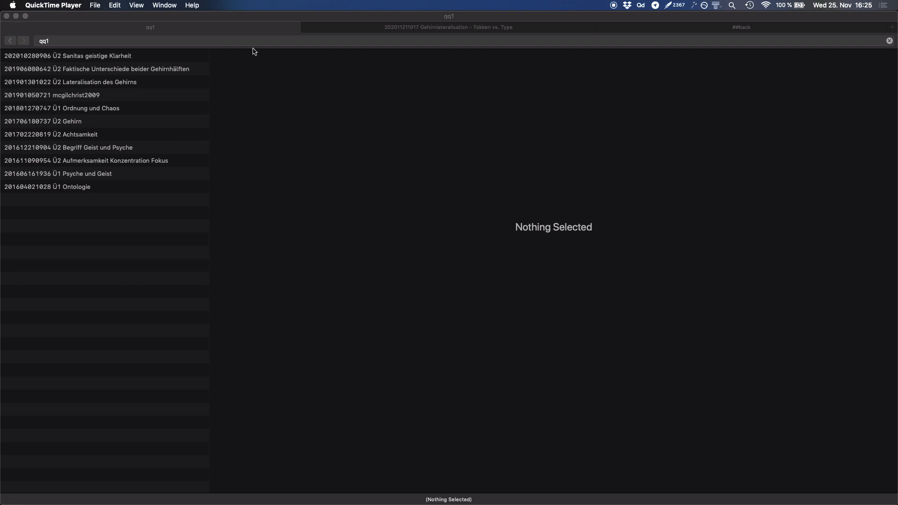
pyautogui.moveTo(236, 46)
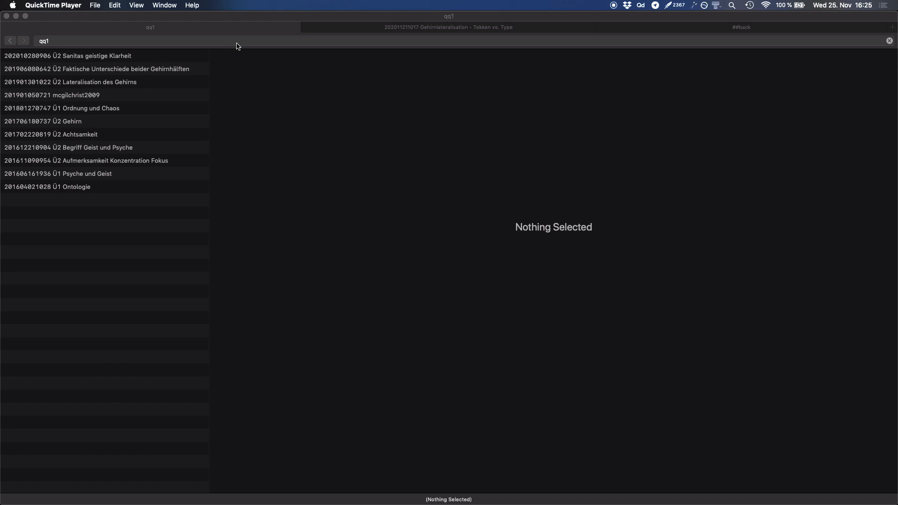
pyautogui.moveTo(140, 104)
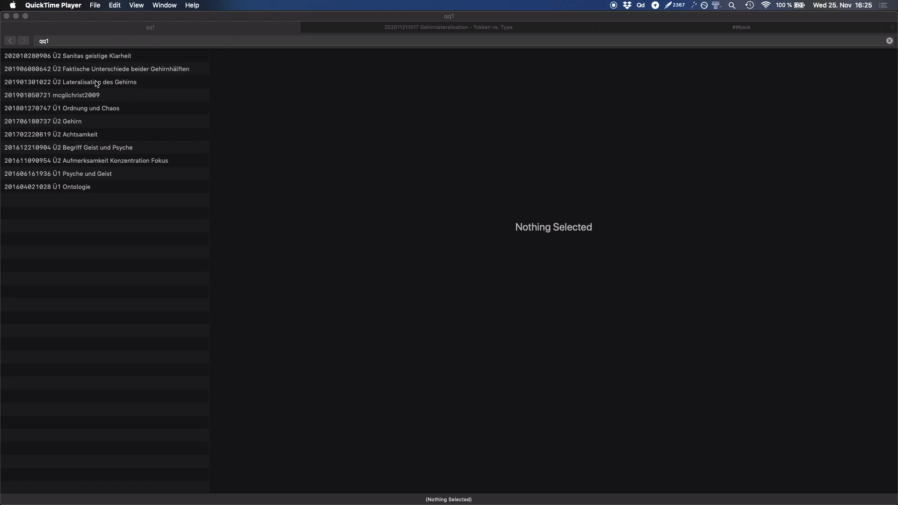
pyautogui.moveTo(147, 113)
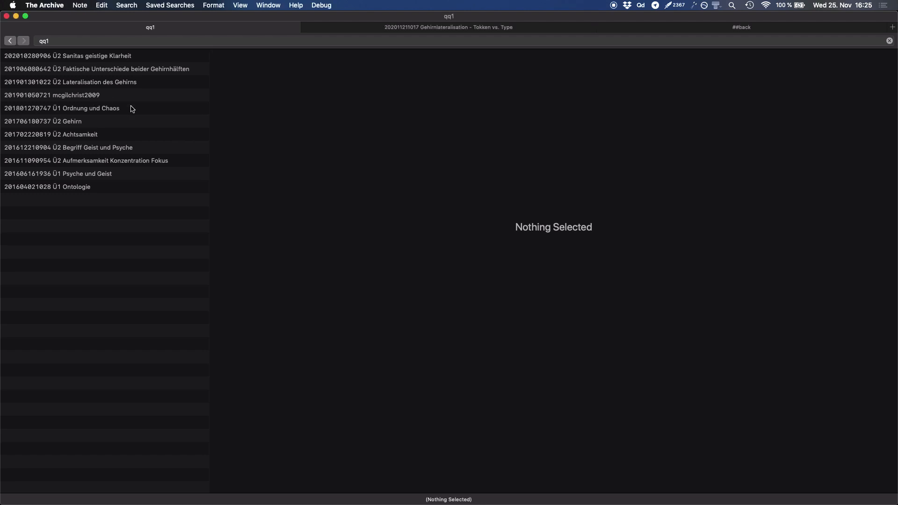
pyautogui.click(51, 95)
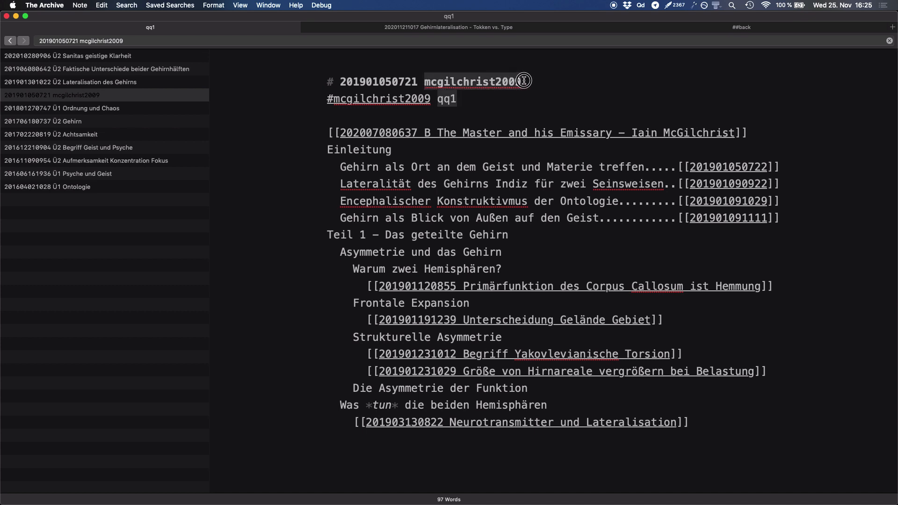
pyautogui.moveTo(185, 123)
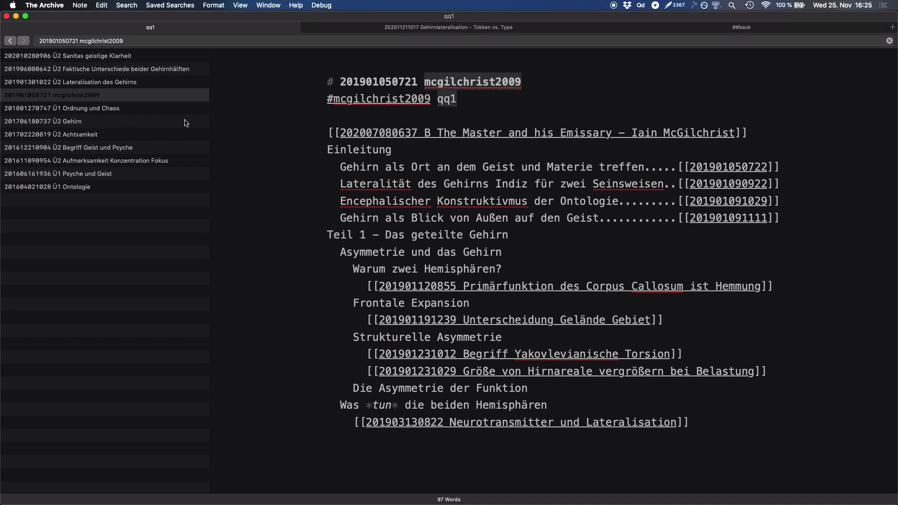
pyautogui.moveTo(120, 129)
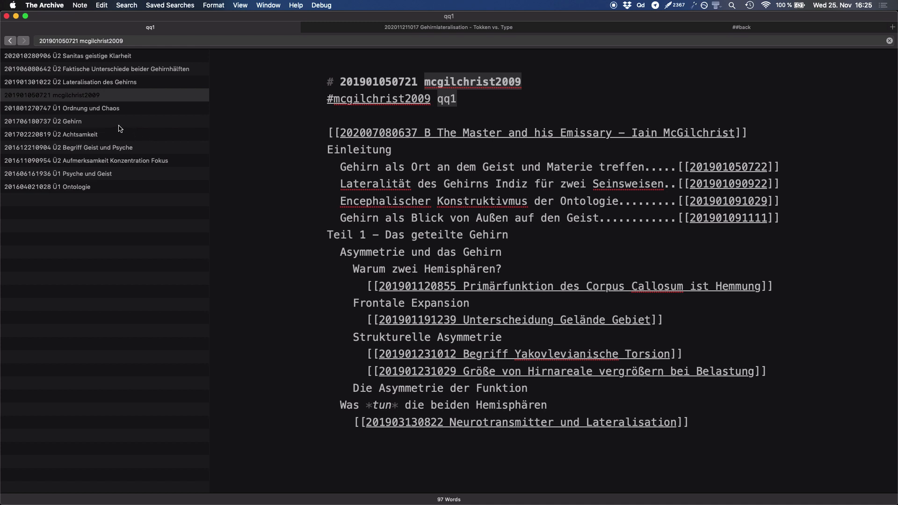
pyautogui.click(89, 161)
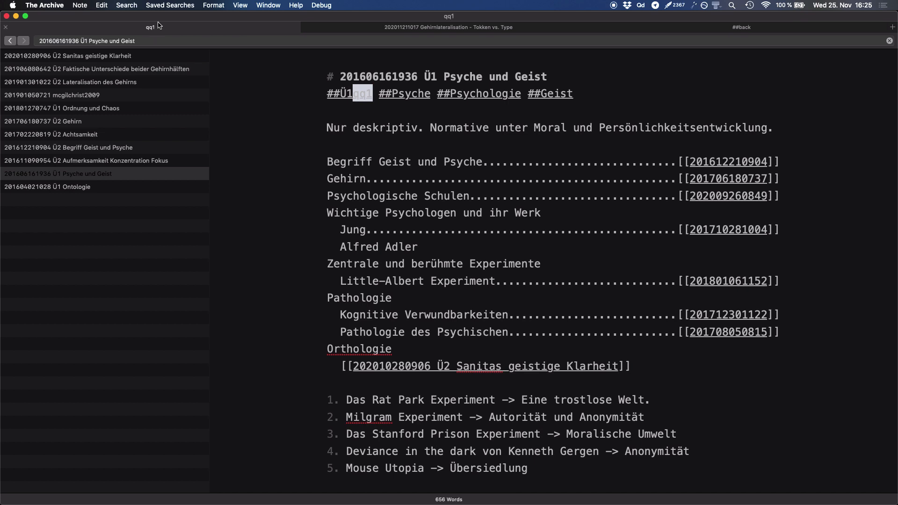
pyautogui.moveTo(162, 24)
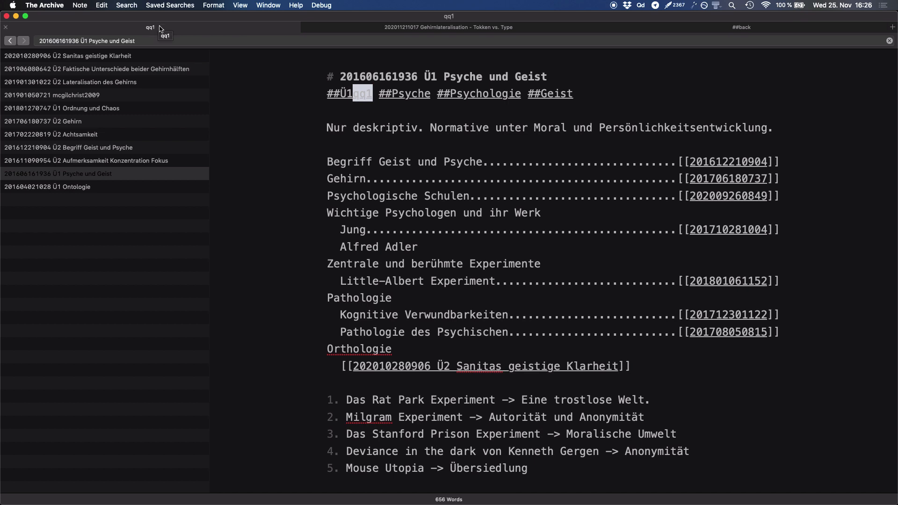
pyautogui.moveTo(157, 98)
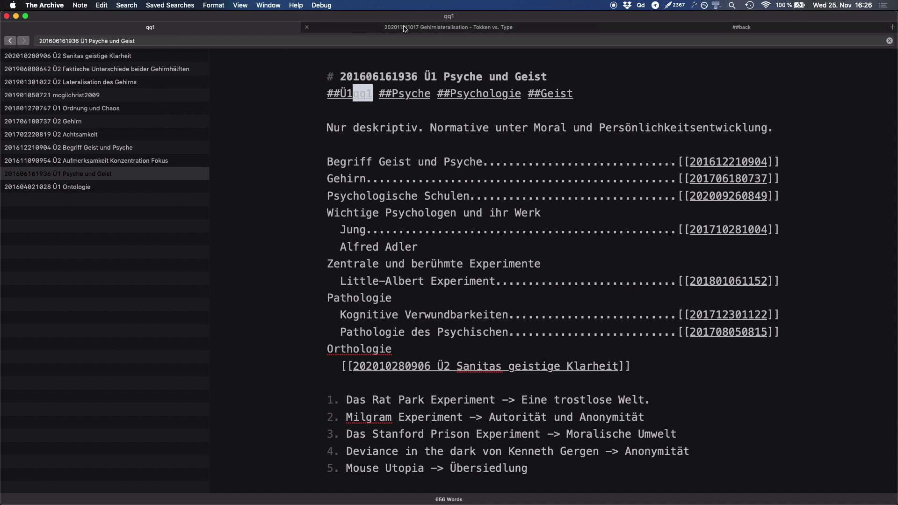
pyautogui.click(449, 26)
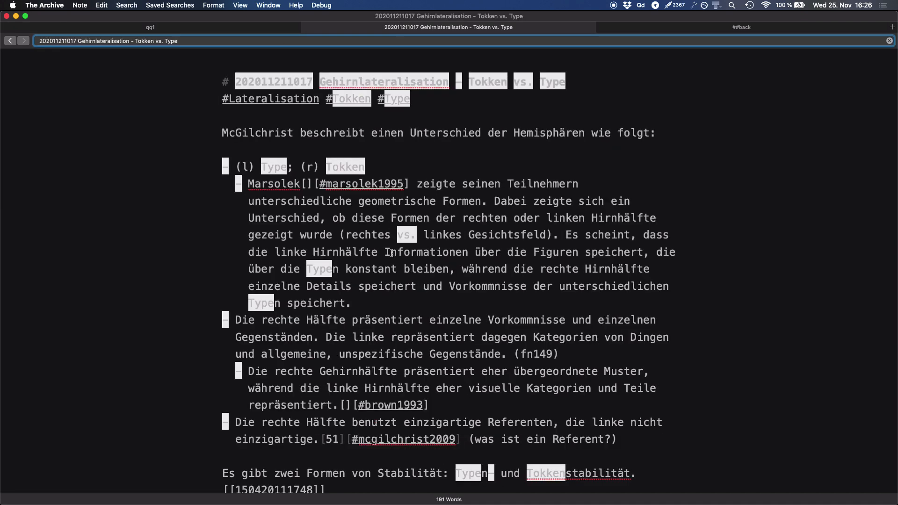
pyautogui.moveTo(596, 153)
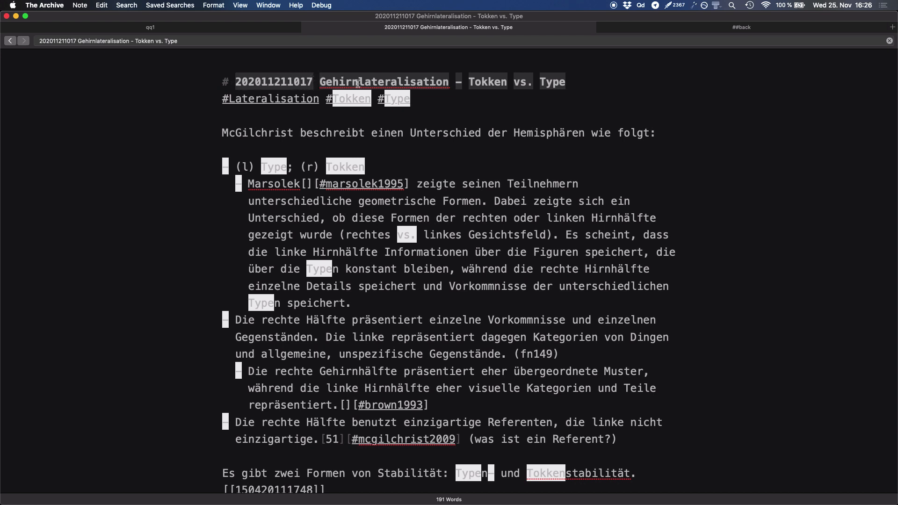
pyautogui.moveTo(485, 173)
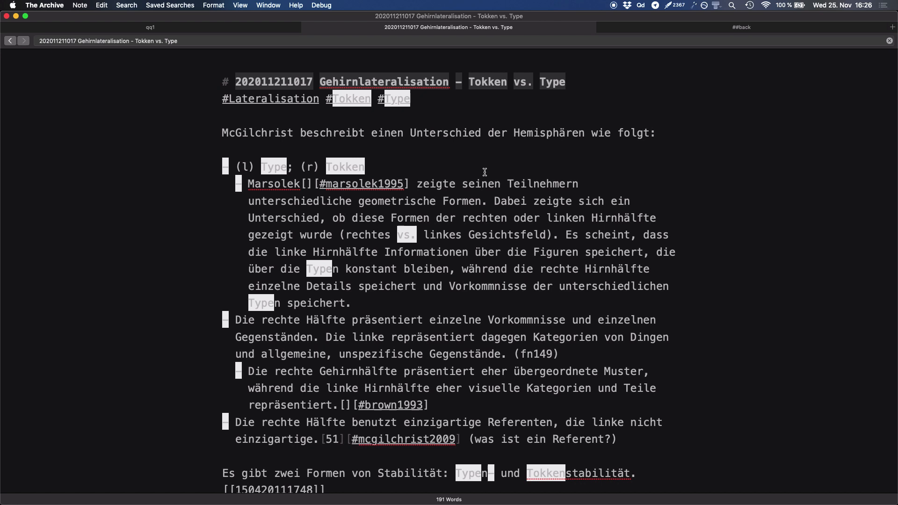
pyautogui.scroll(-3)
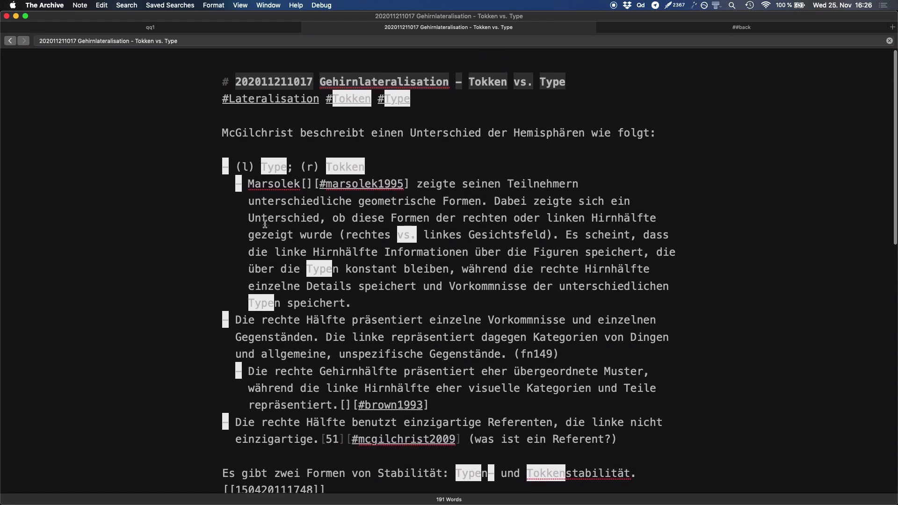
pyautogui.moveTo(377, 149)
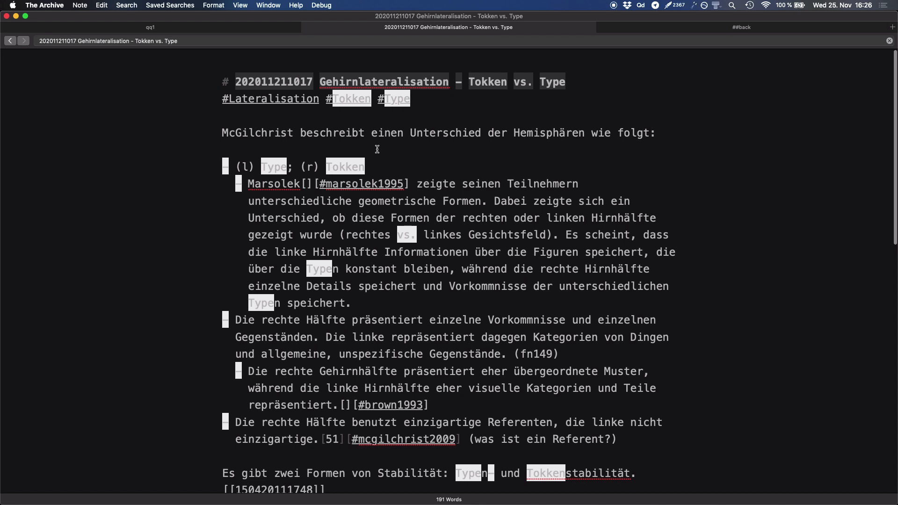
pyautogui.moveTo(421, 176)
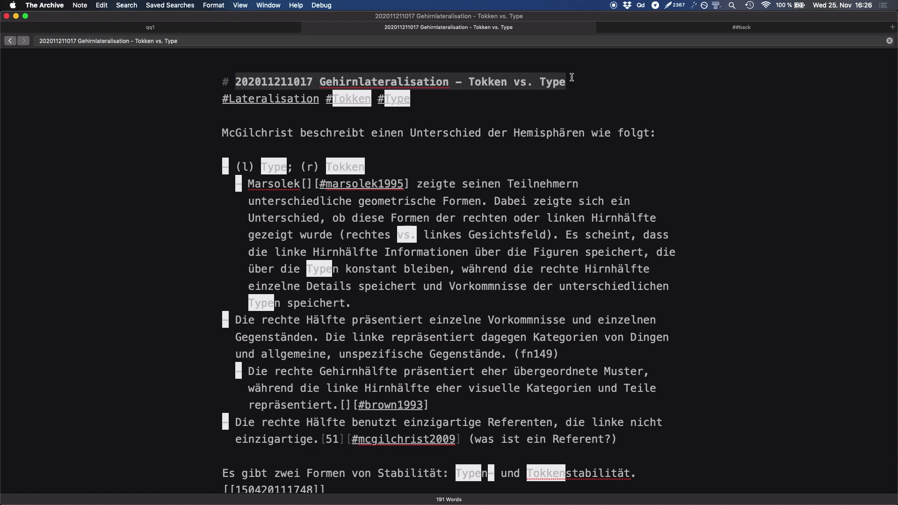
pyautogui.click(361, 81)
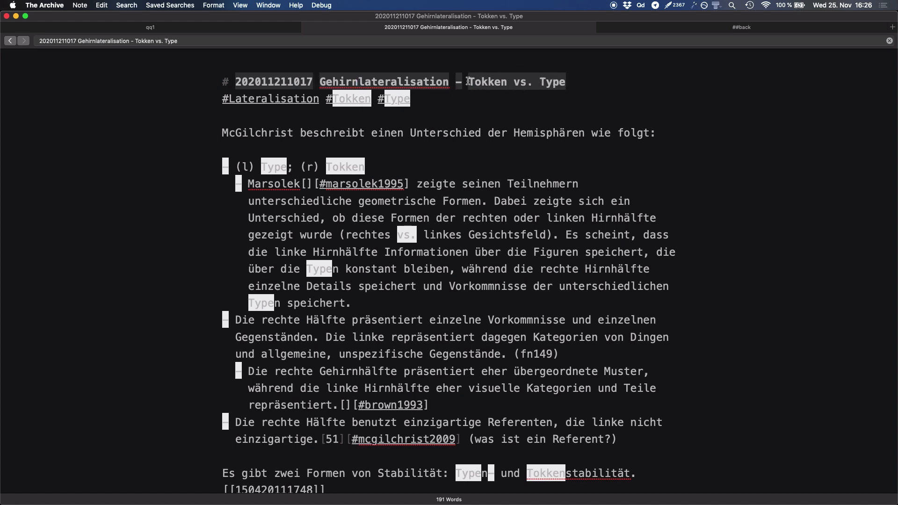
pyautogui.moveTo(490, 91)
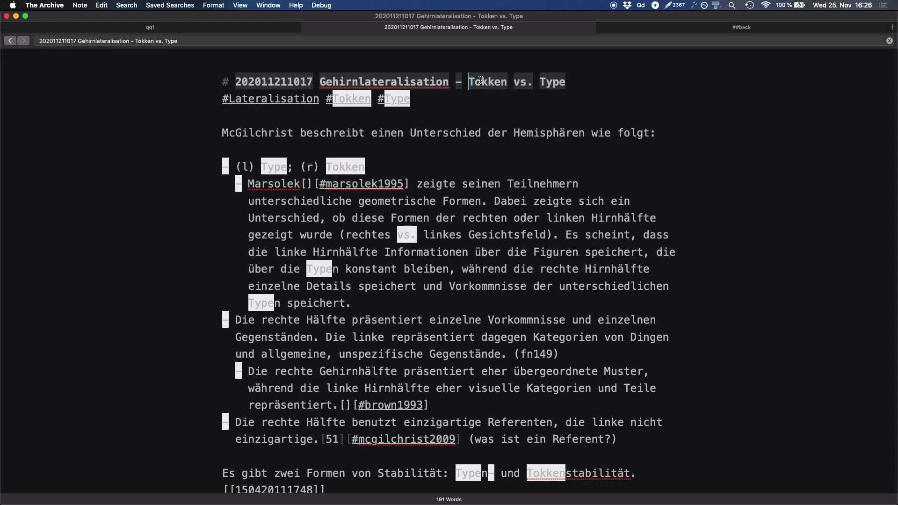
pyautogui.moveTo(504, 111)
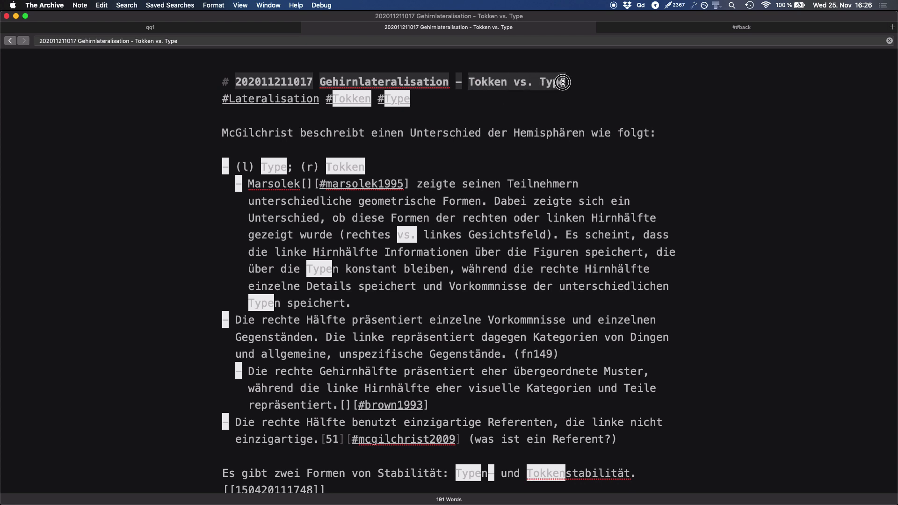
pyautogui.moveTo(455, 164)
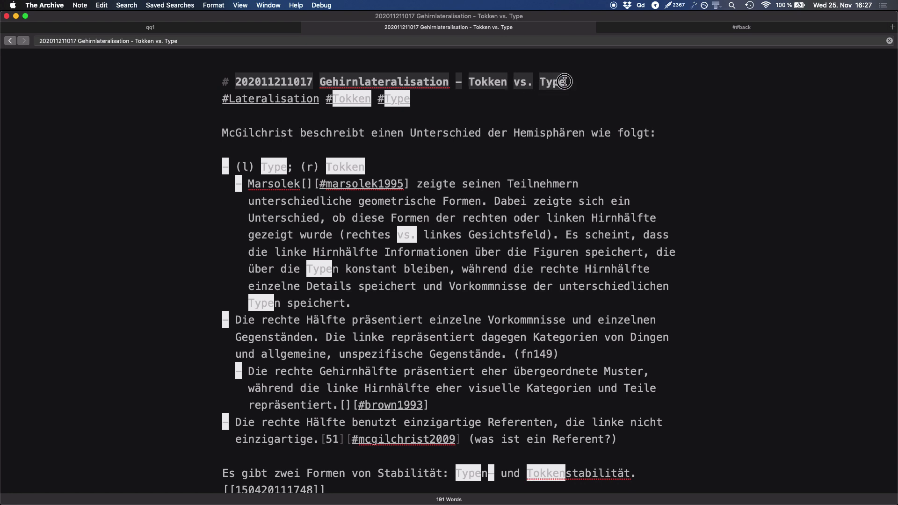
pyautogui.moveTo(522, 184)
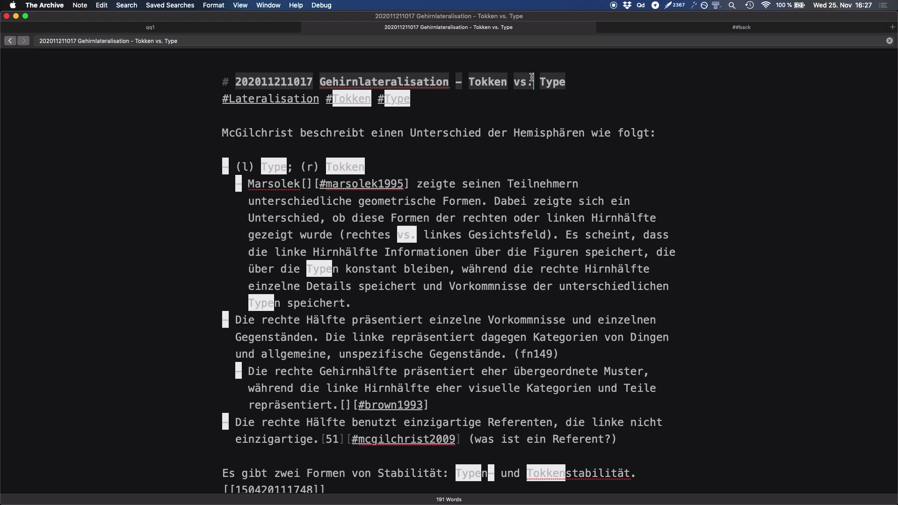
pyautogui.moveTo(336, 105)
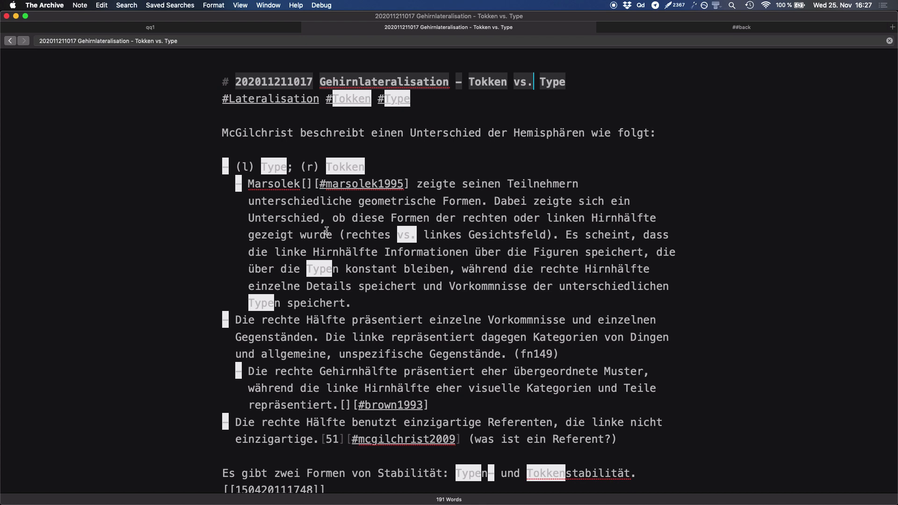
pyautogui.moveTo(291, 215)
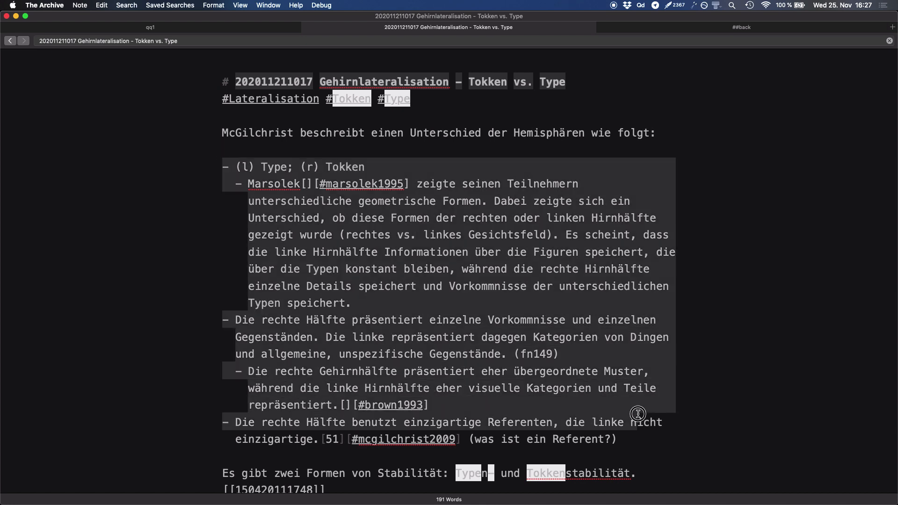
pyautogui.scroll(-3)
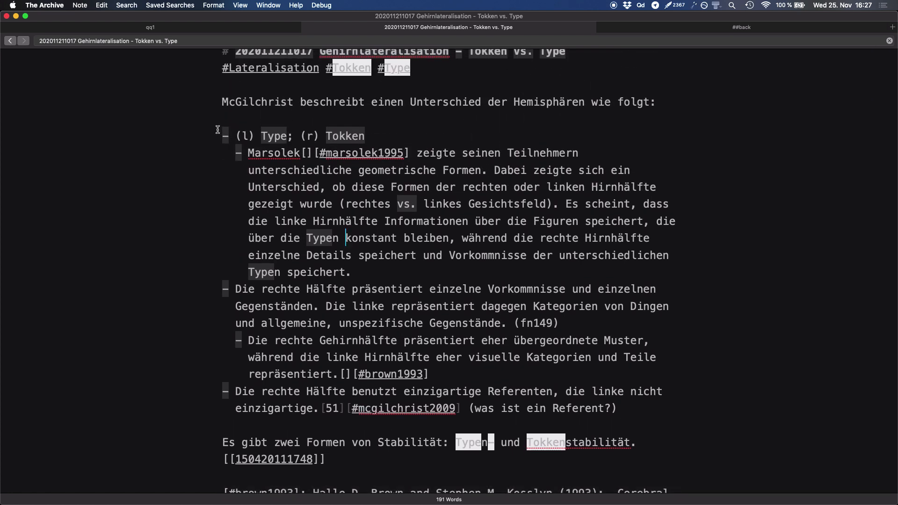
pyautogui.moveTo(323, 289)
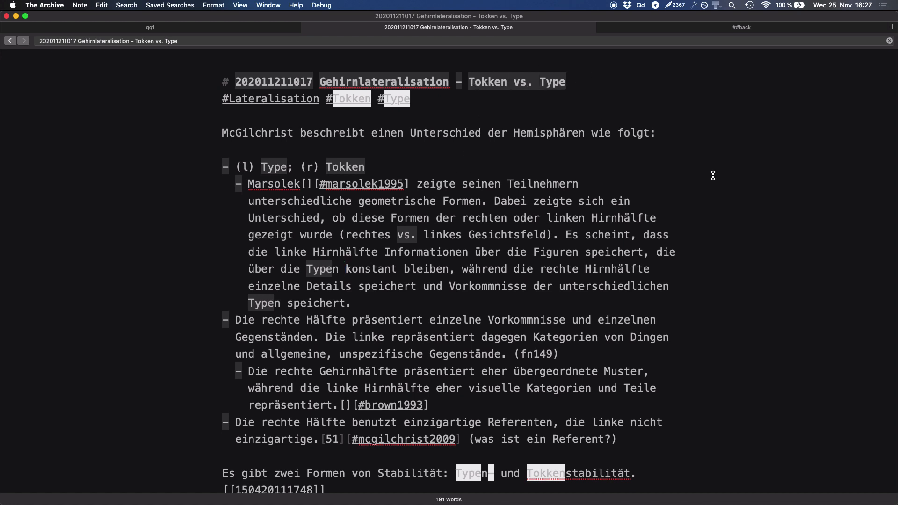
pyautogui.scroll(-3)
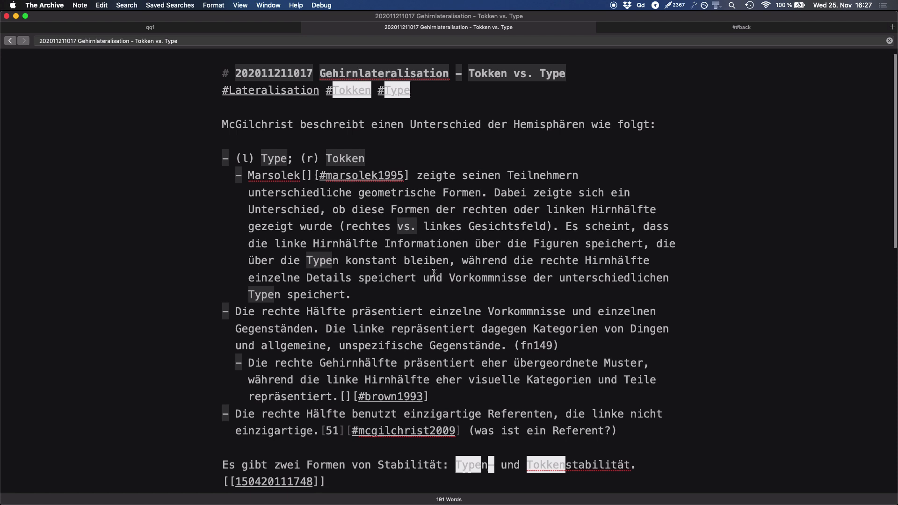
pyautogui.scroll(-3)
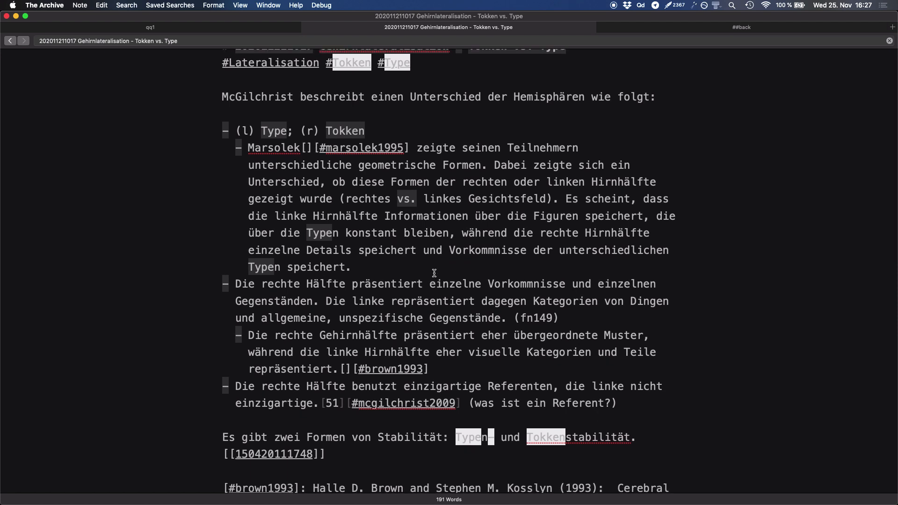
pyautogui.scroll(-3)
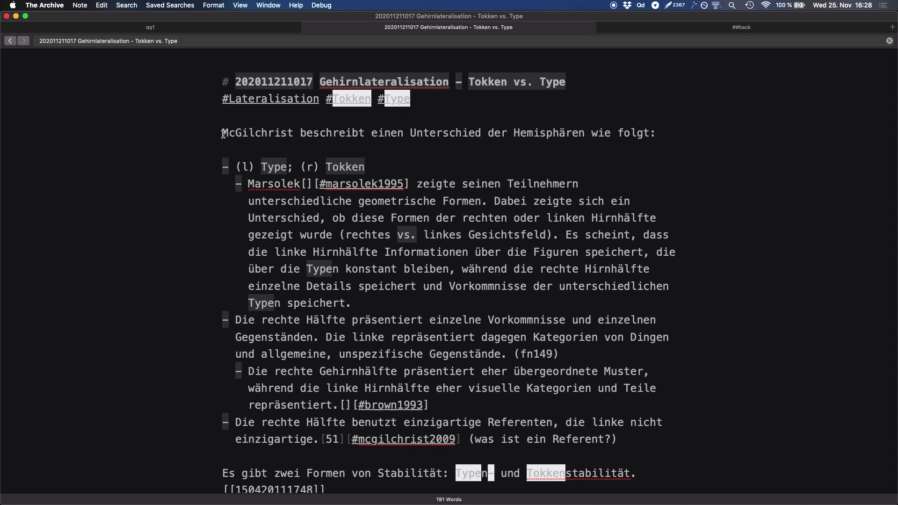
pyautogui.moveTo(457, 91)
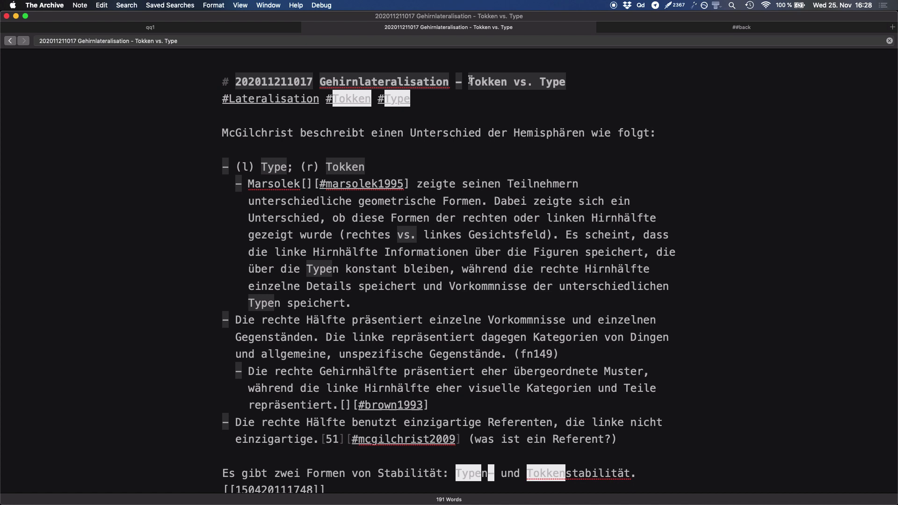
pyautogui.moveTo(464, 88)
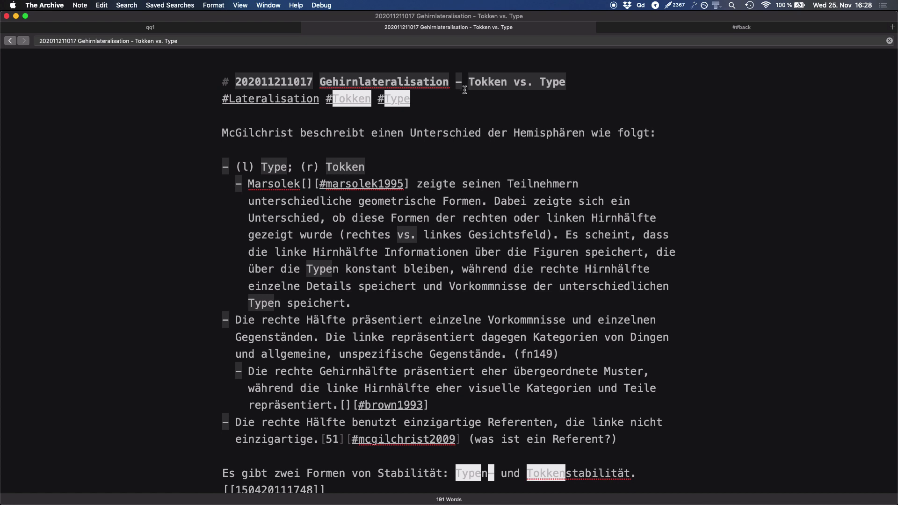
pyautogui.moveTo(569, 84)
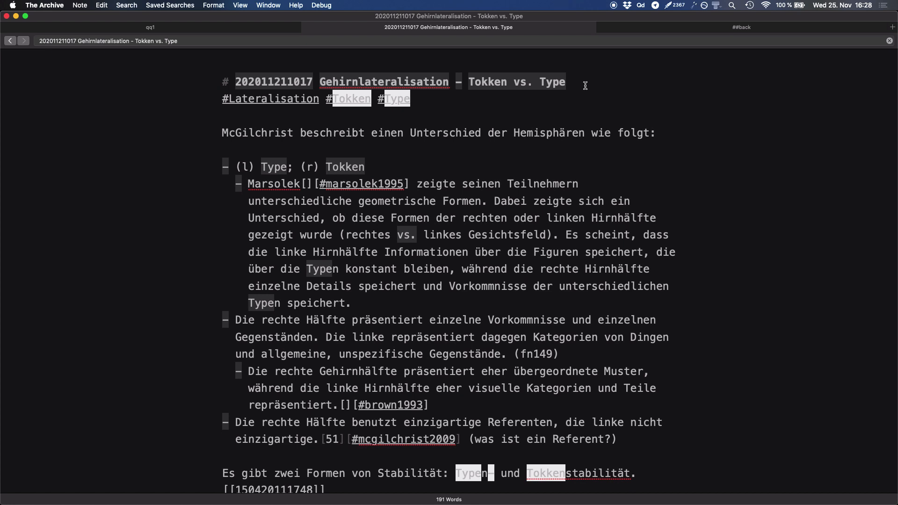
pyautogui.moveTo(468, 82)
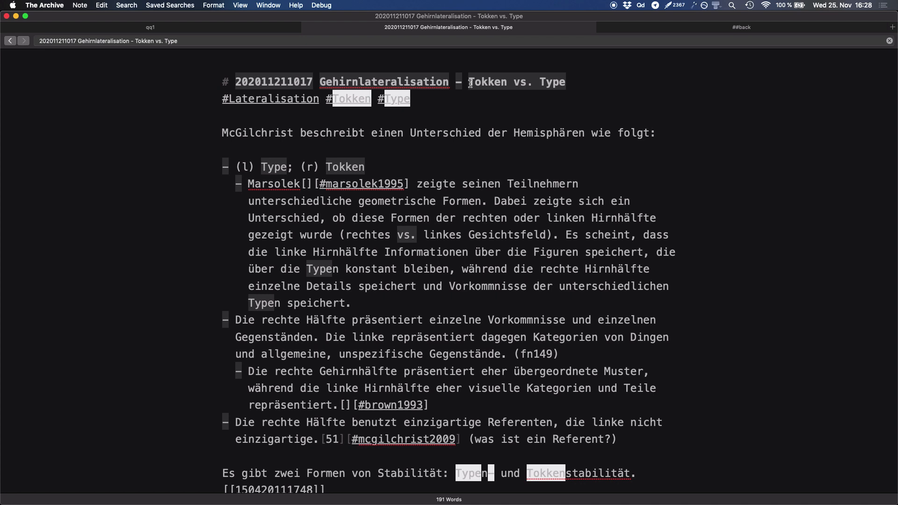
pyautogui.moveTo(466, 294)
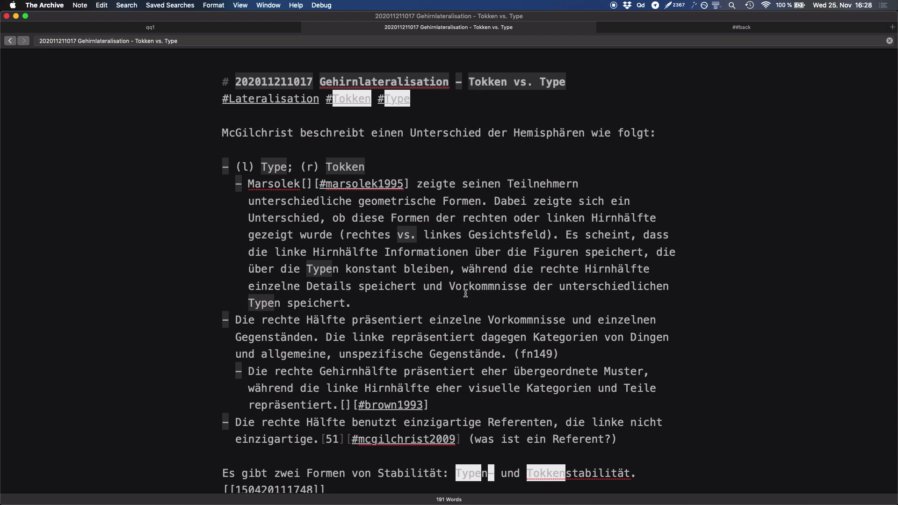
pyautogui.moveTo(215, 76)
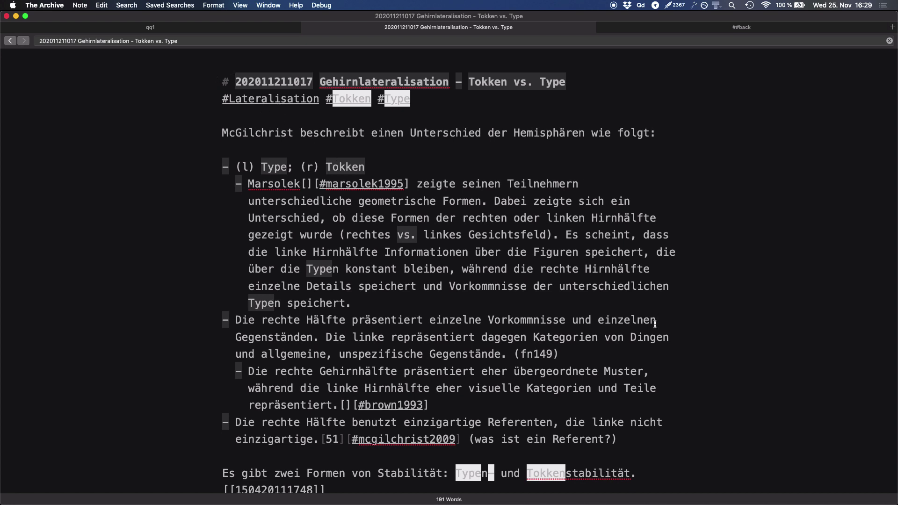
pyautogui.moveTo(569, 303)
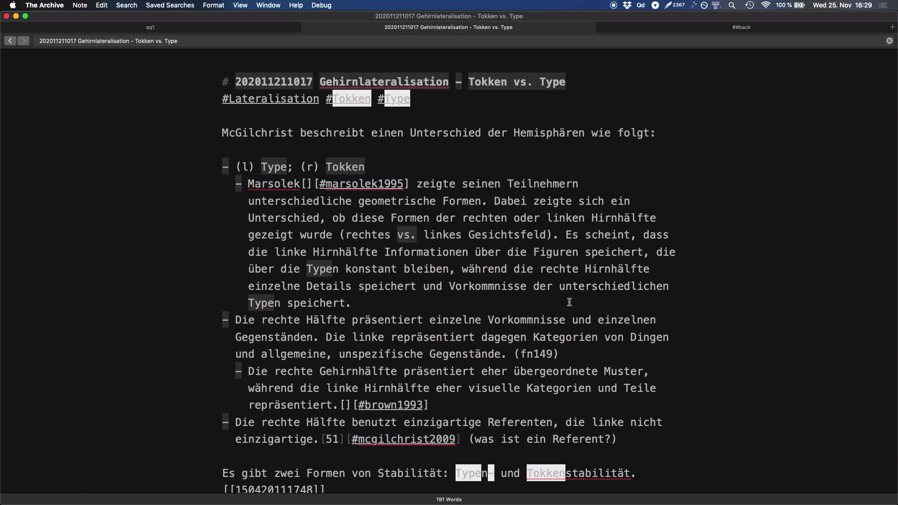
pyautogui.moveTo(764, 29)
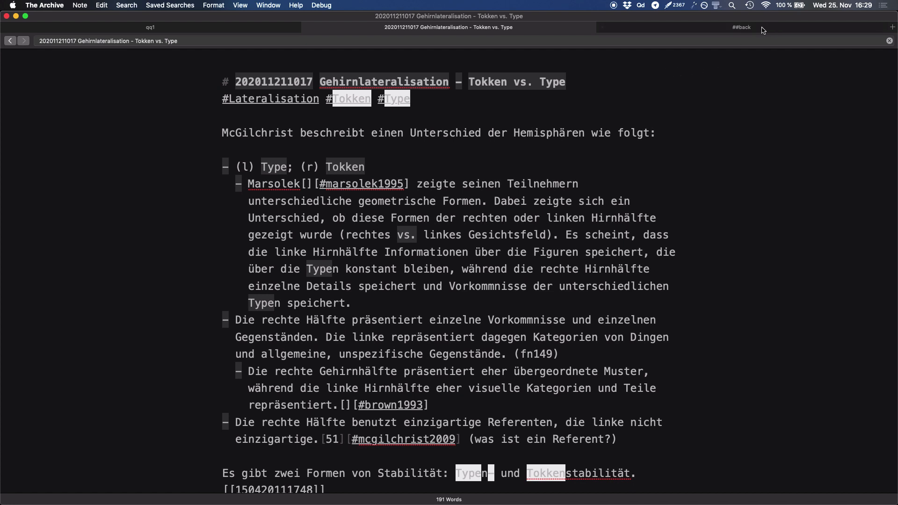
pyautogui.moveTo(732, 310)
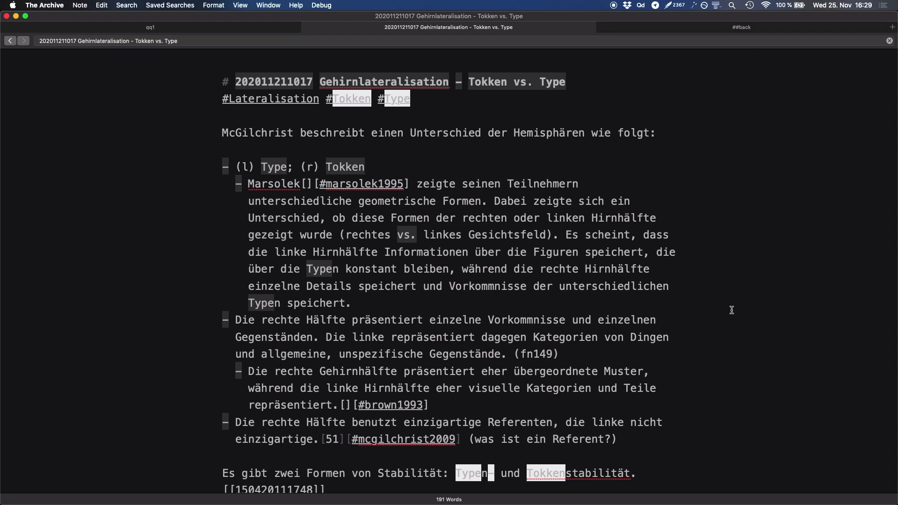
pyautogui.moveTo(733, 24)
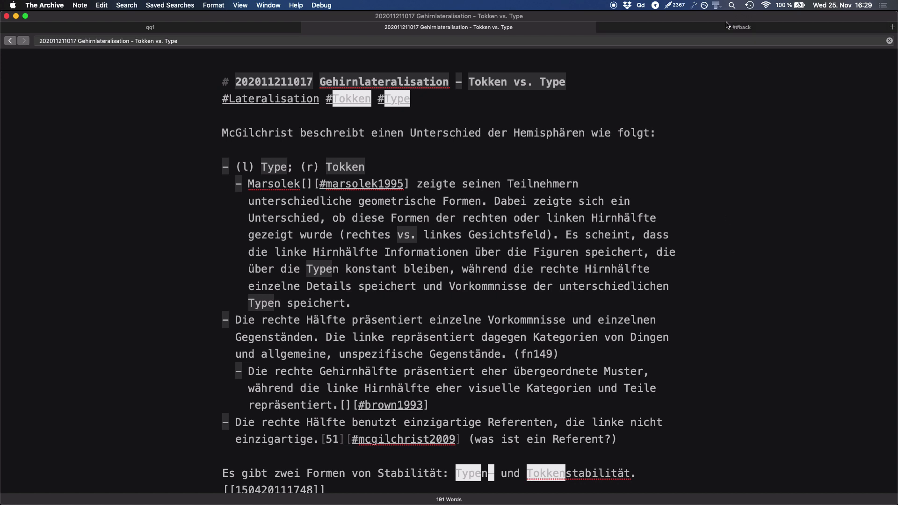
pyautogui.moveTo(801, 155)
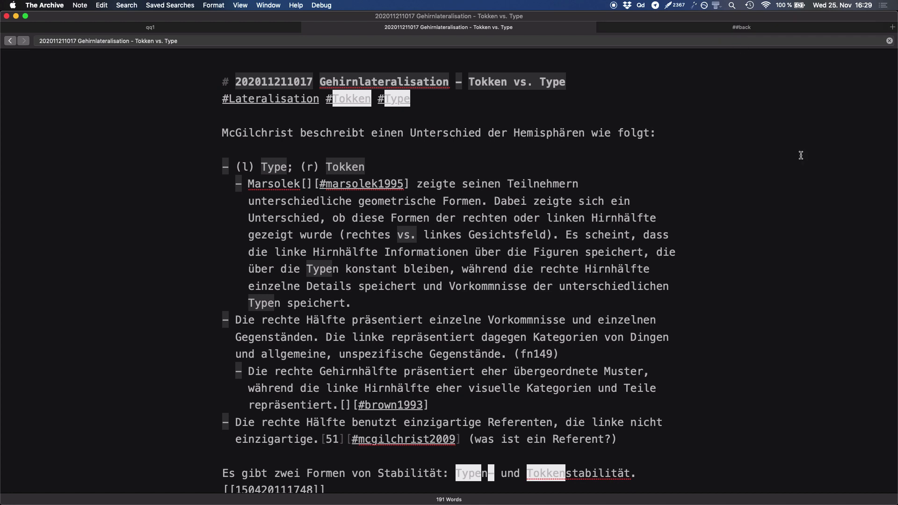
pyautogui.moveTo(767, 22)
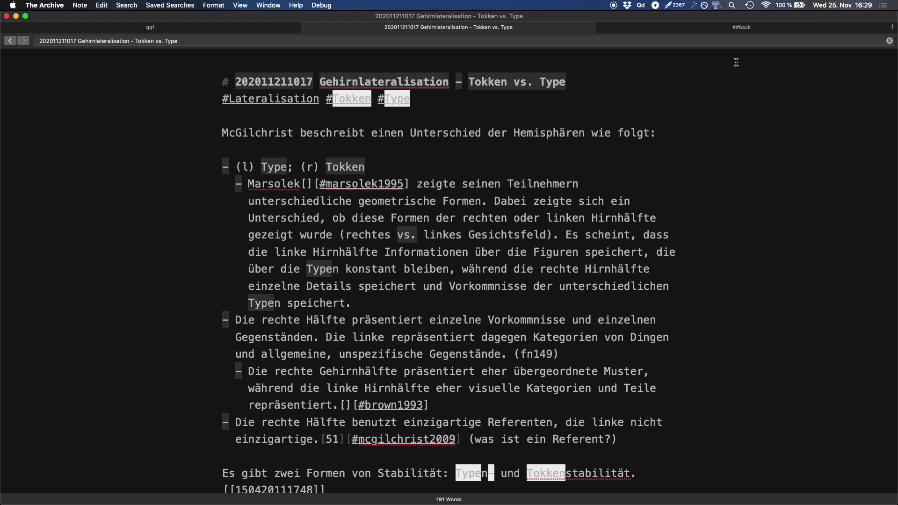
pyautogui.moveTo(743, 80)
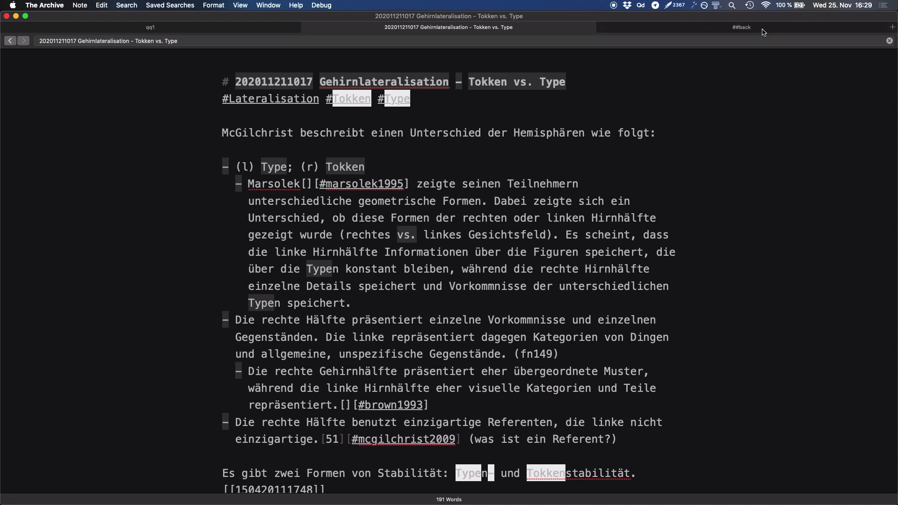
pyautogui.moveTo(734, 202)
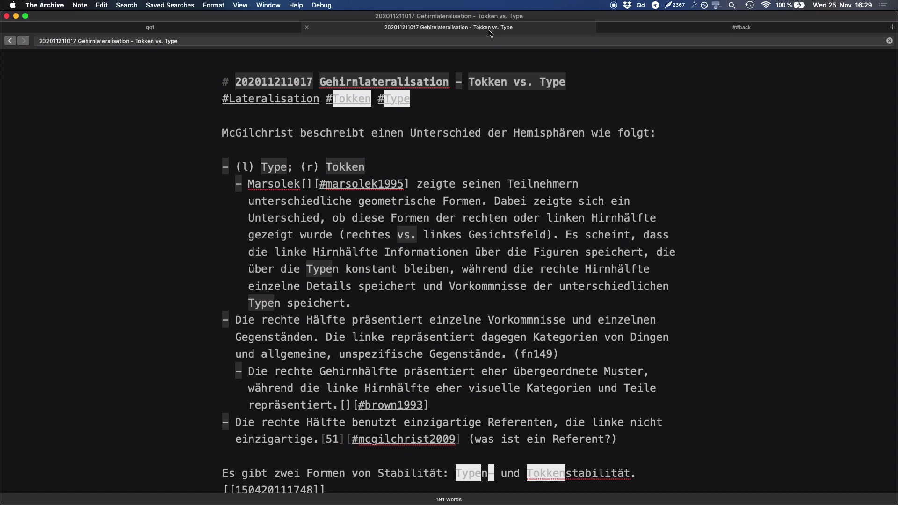
pyautogui.moveTo(532, 184)
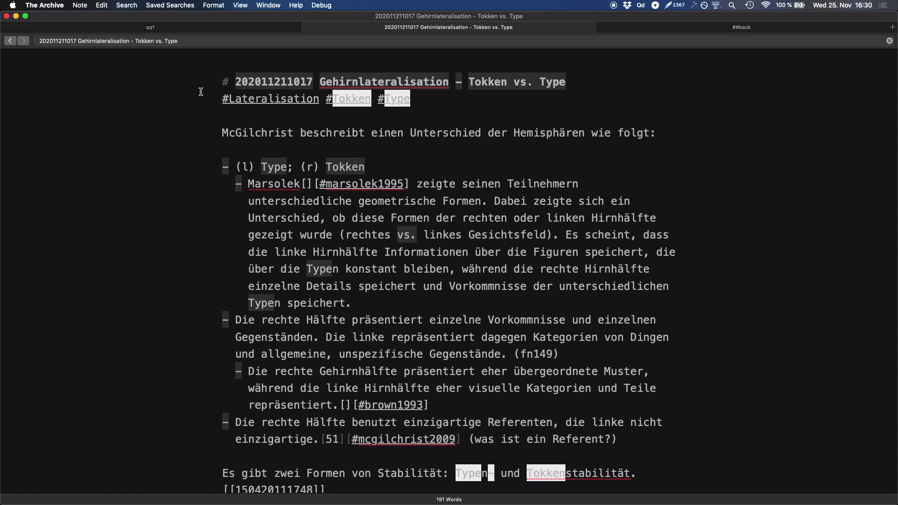
pyautogui.moveTo(212, 122)
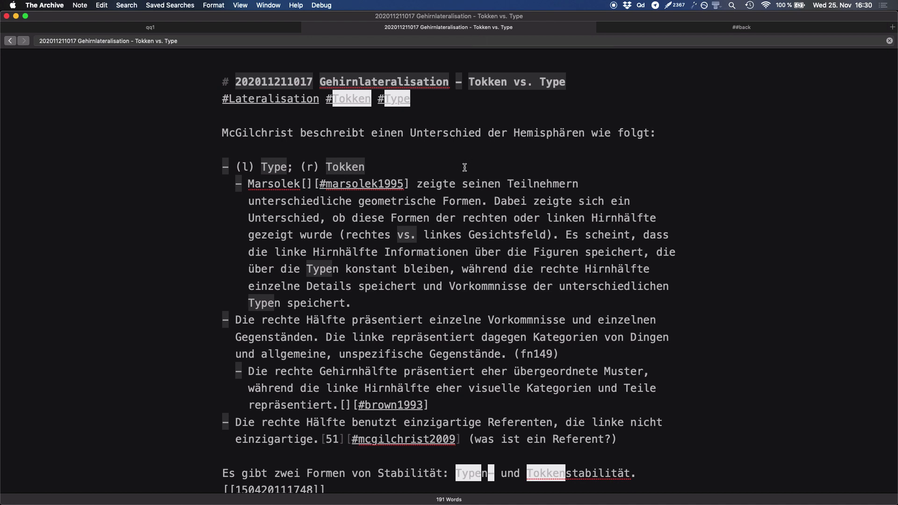
pyautogui.moveTo(452, 235)
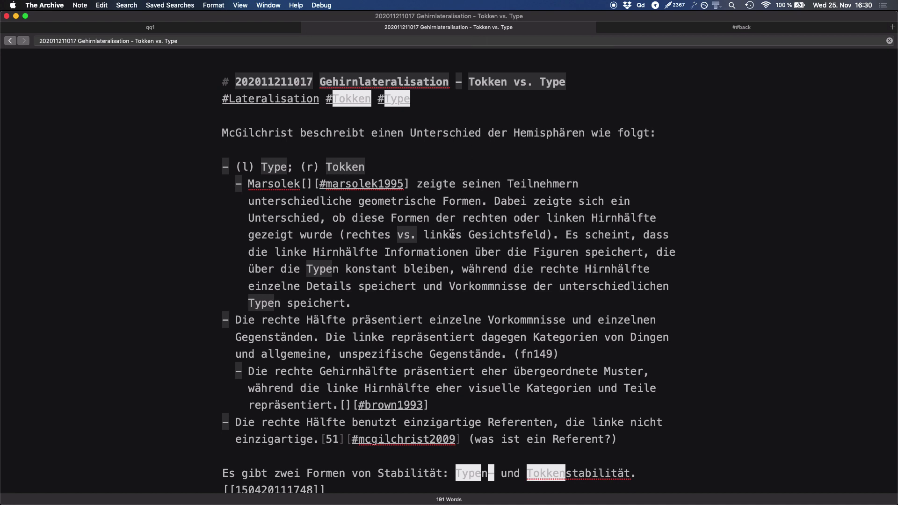
pyautogui.moveTo(326, 82)
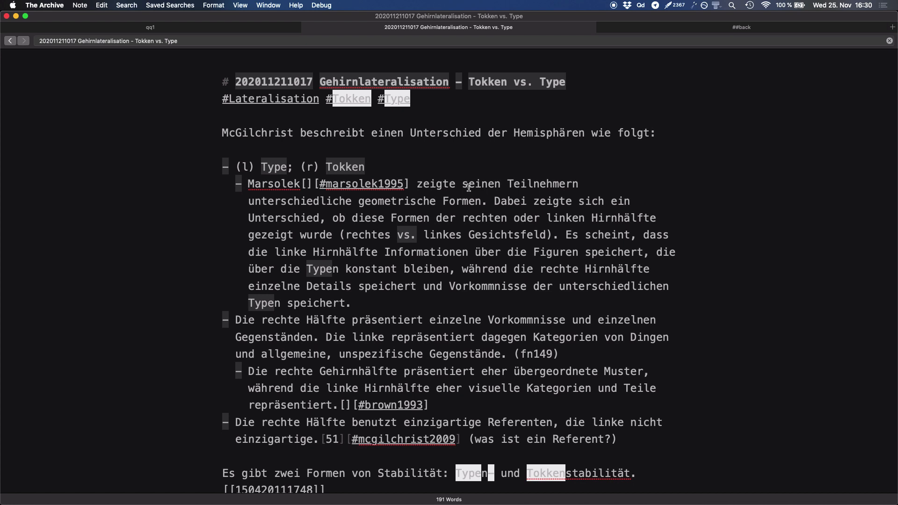
pyautogui.moveTo(750, 29)
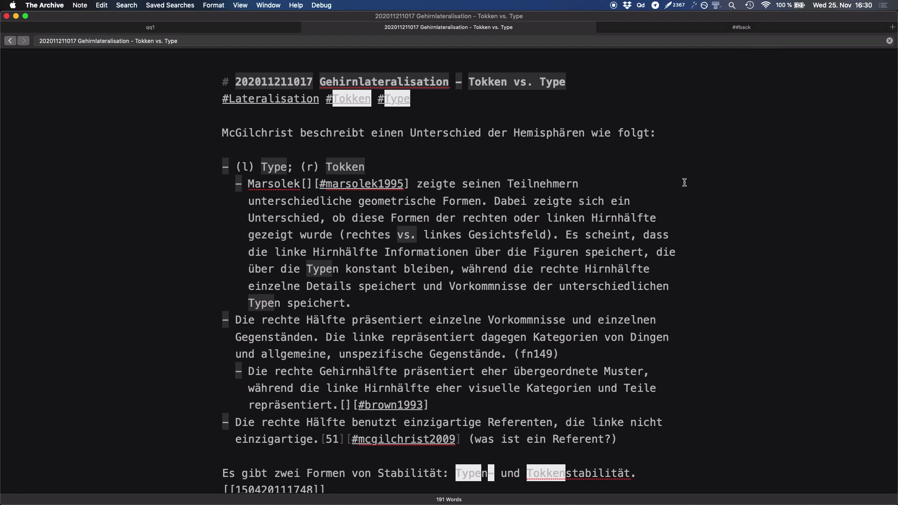
pyautogui.moveTo(726, 18)
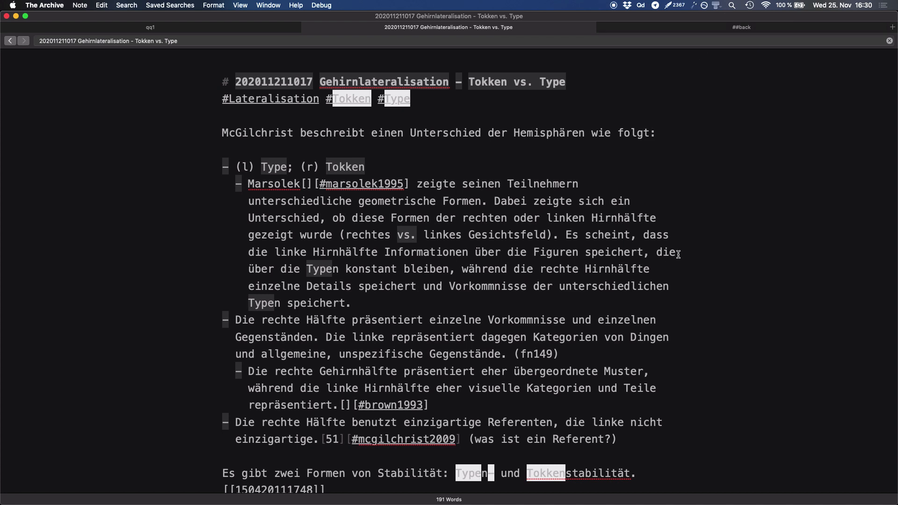
pyautogui.moveTo(690, 252)
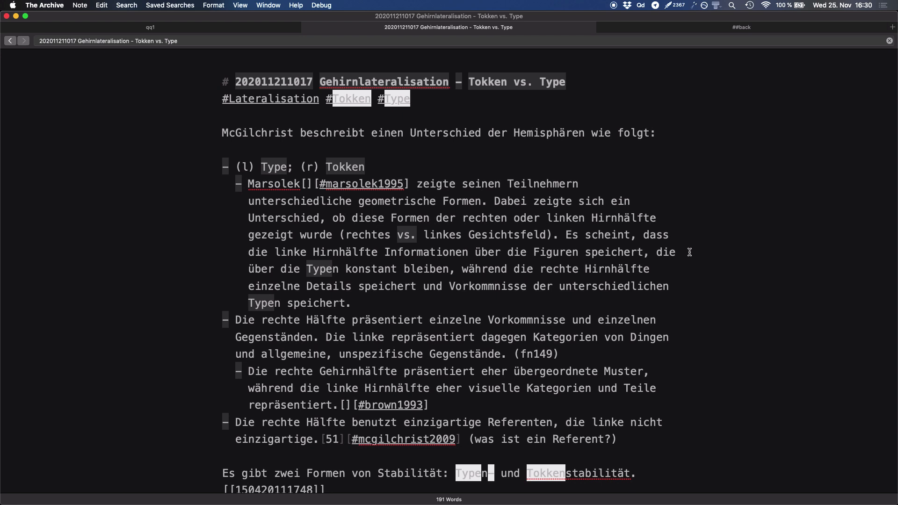
pyautogui.moveTo(658, 250)
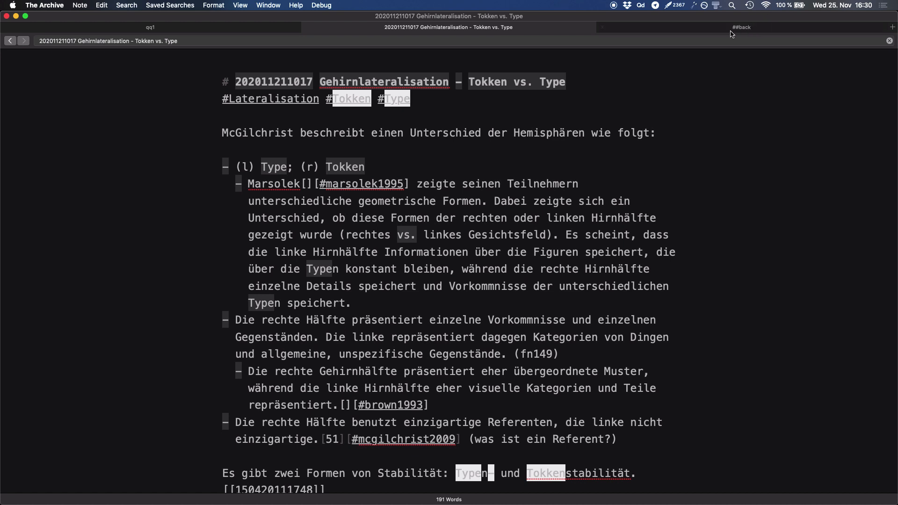
pyautogui.moveTo(745, 32)
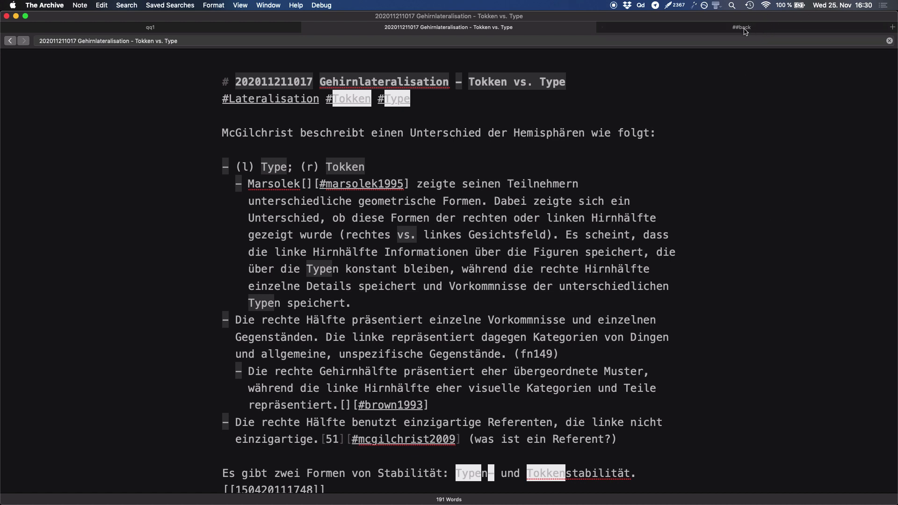
pyautogui.moveTo(745, 29)
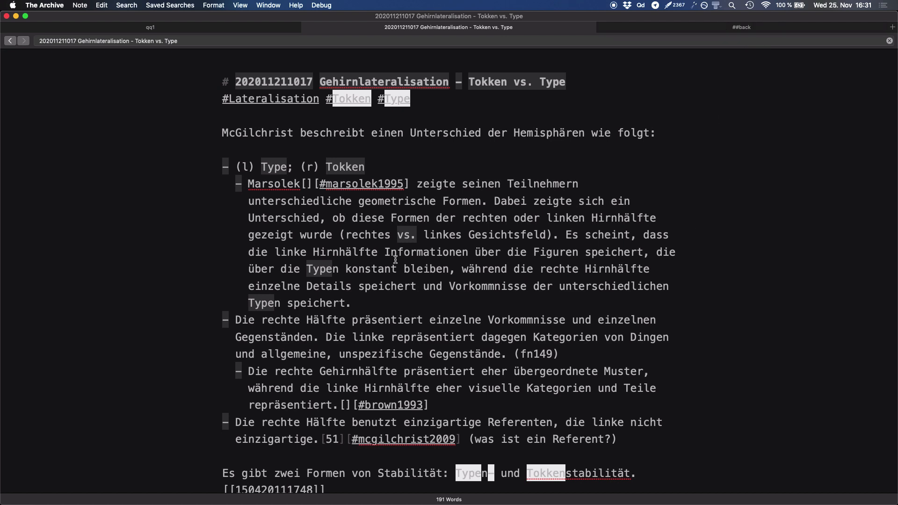
pyautogui.moveTo(367, 252)
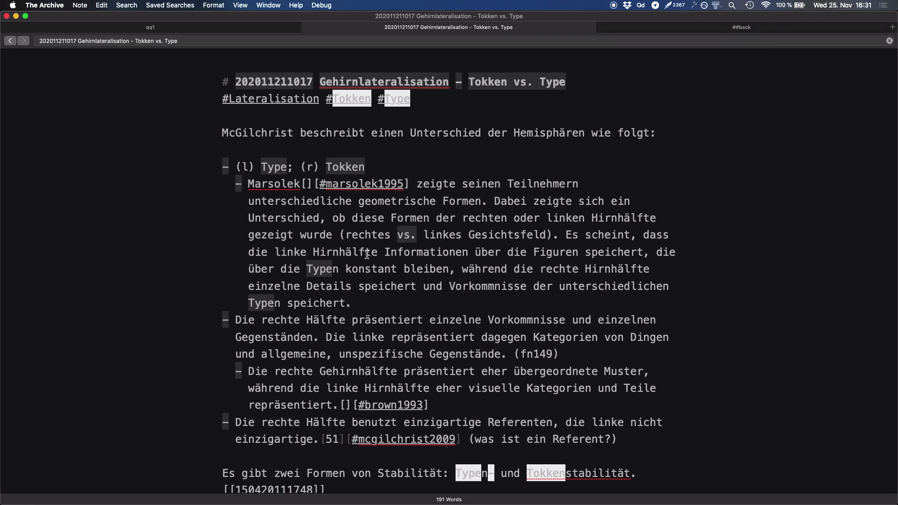
pyautogui.moveTo(611, 8)
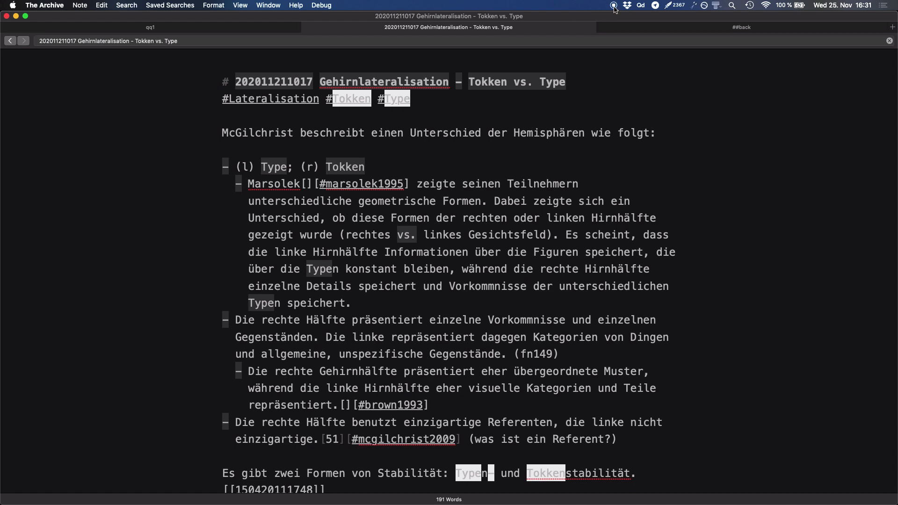